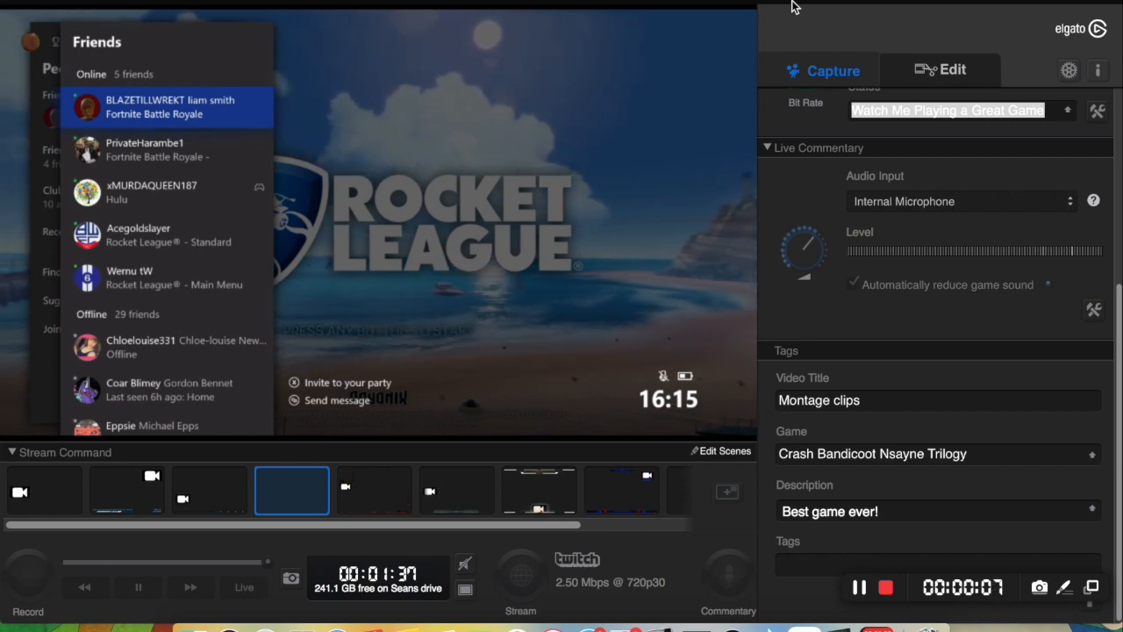
{"action": "mouse_move", "coordinate": [758, 7]}
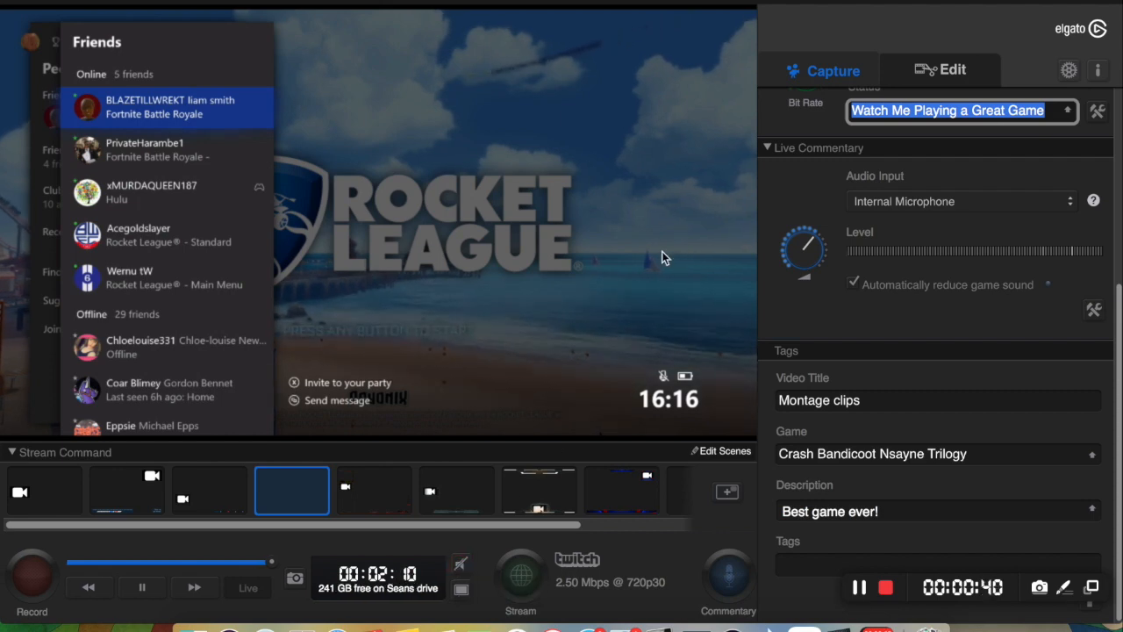
{"action": "mouse_move", "coordinate": [621, 326]}
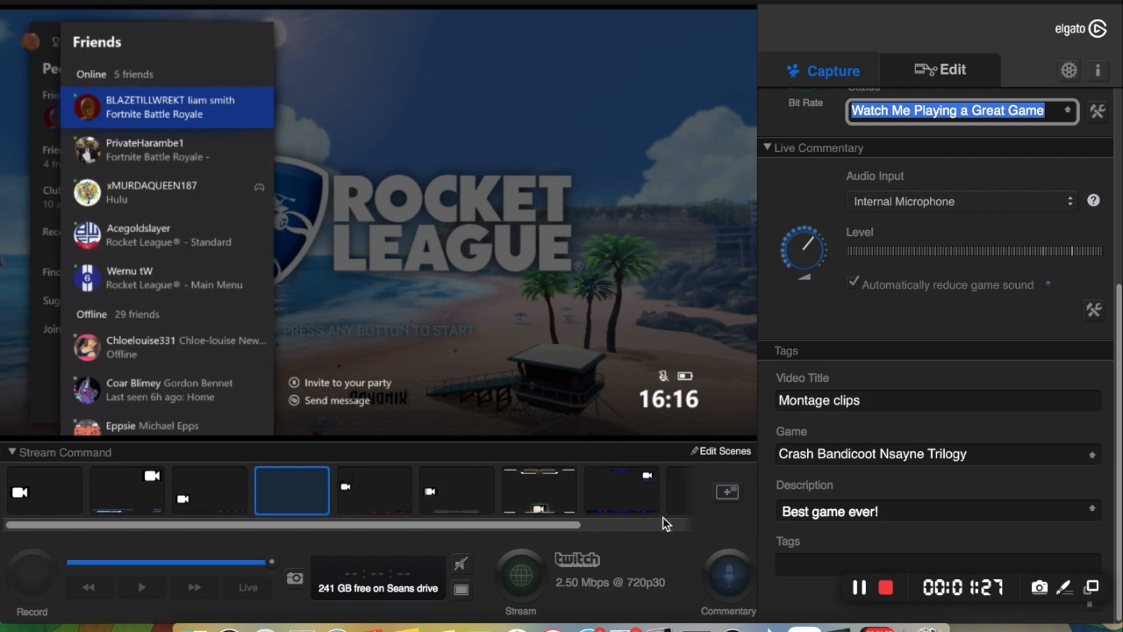
{"action": "mouse_move", "coordinate": [793, 467]}
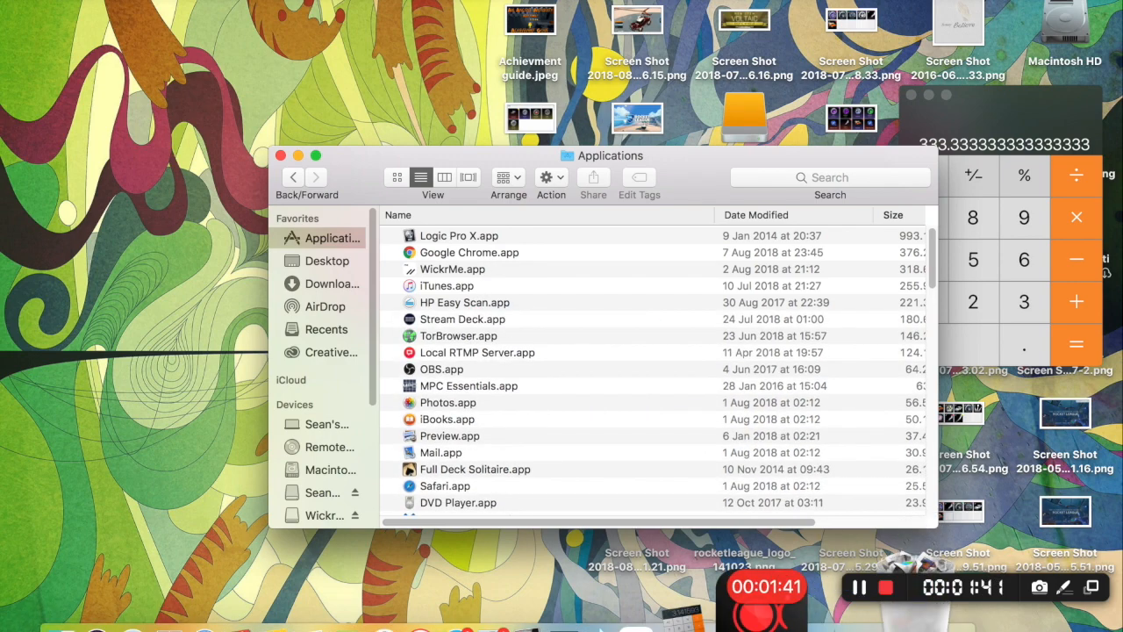
Move com.elgato.GameCaptureHD.plist from the user Library to the Trash and empty the Trash.
{"action": "right_click", "coordinate": [956, 561]}
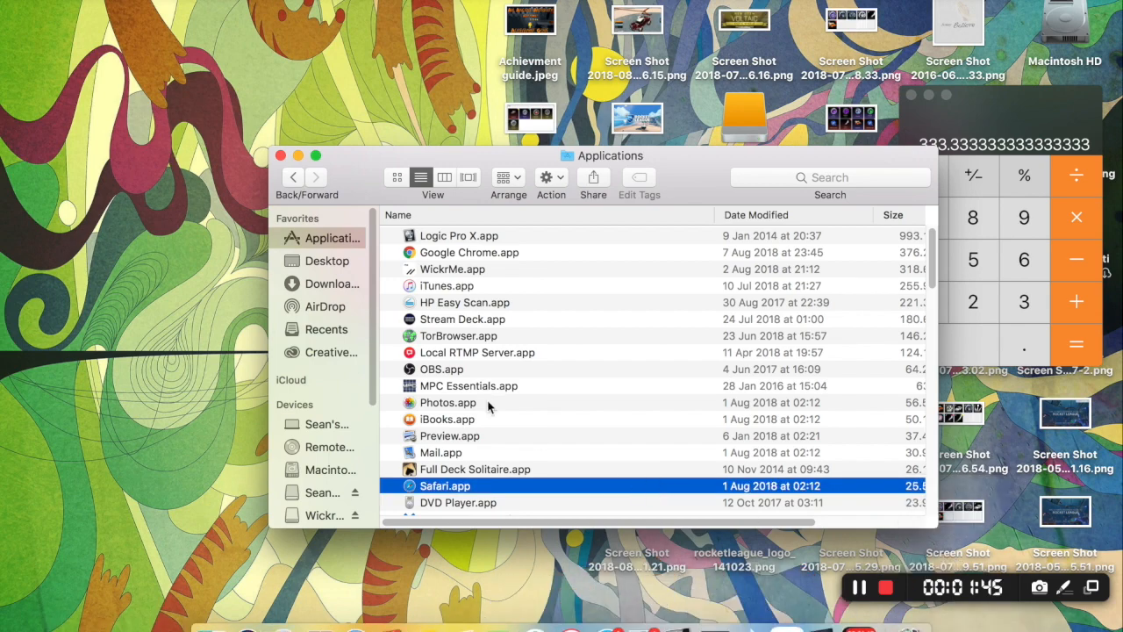
{"action": "mouse_move", "coordinate": [328, 447]}
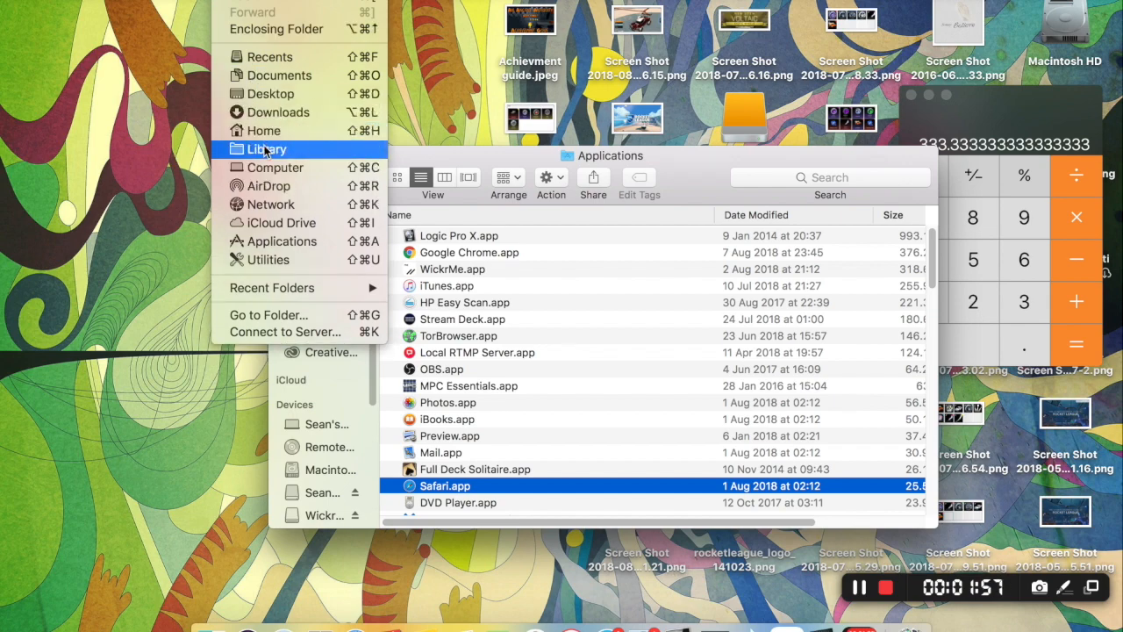
{"action": "left_click", "coordinate": [266, 148]}
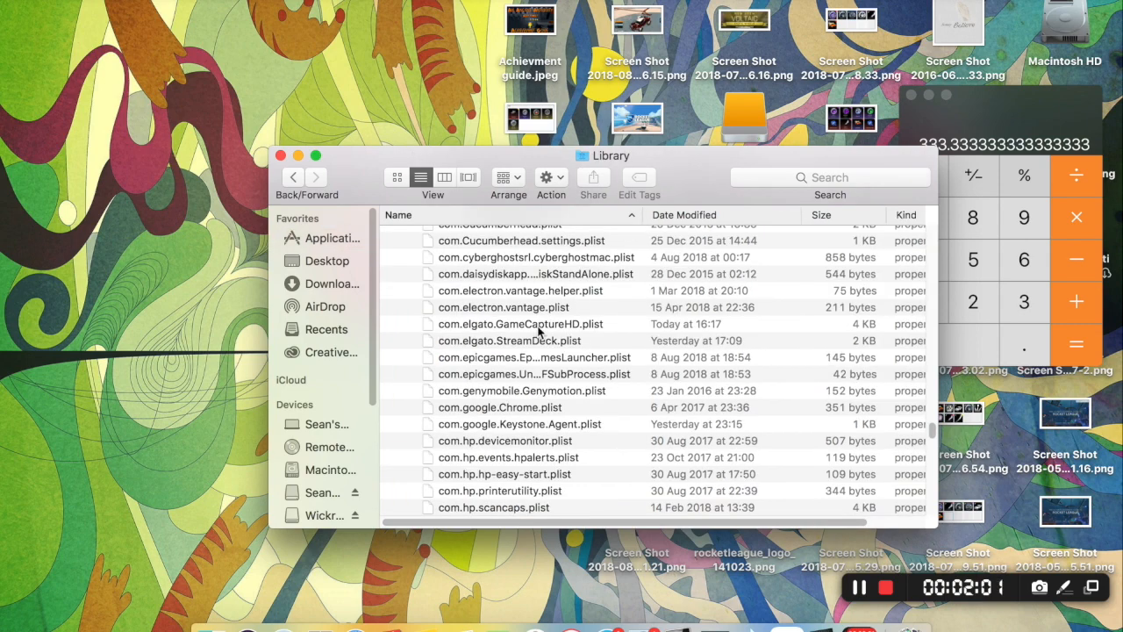
{"action": "mouse_move", "coordinate": [502, 333]}
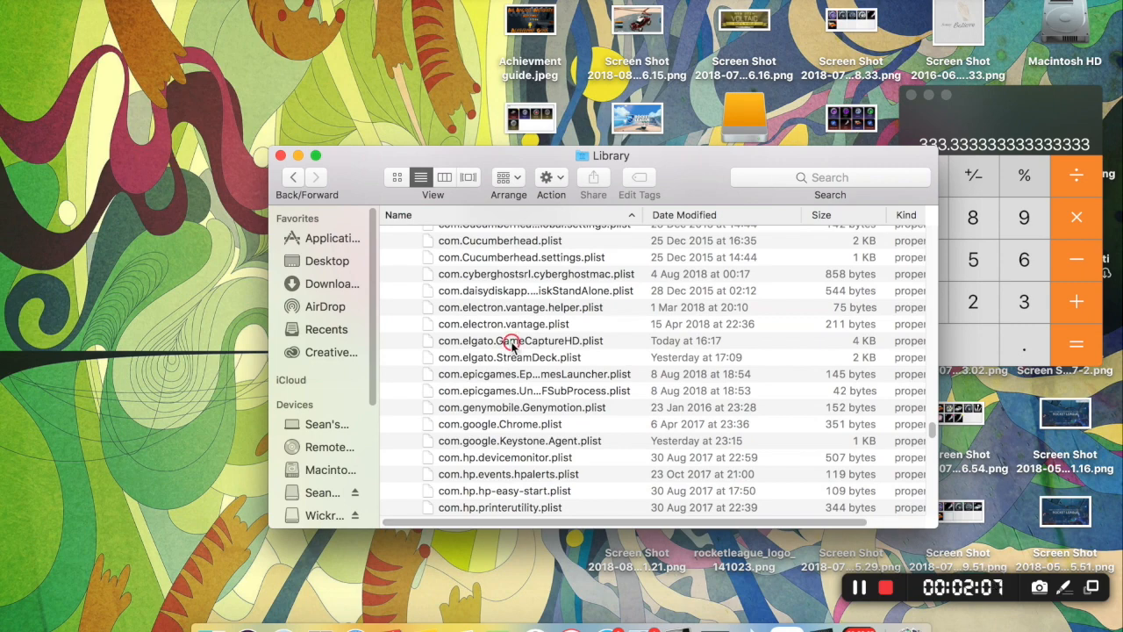
{"action": "left_click", "coordinate": [517, 323]}
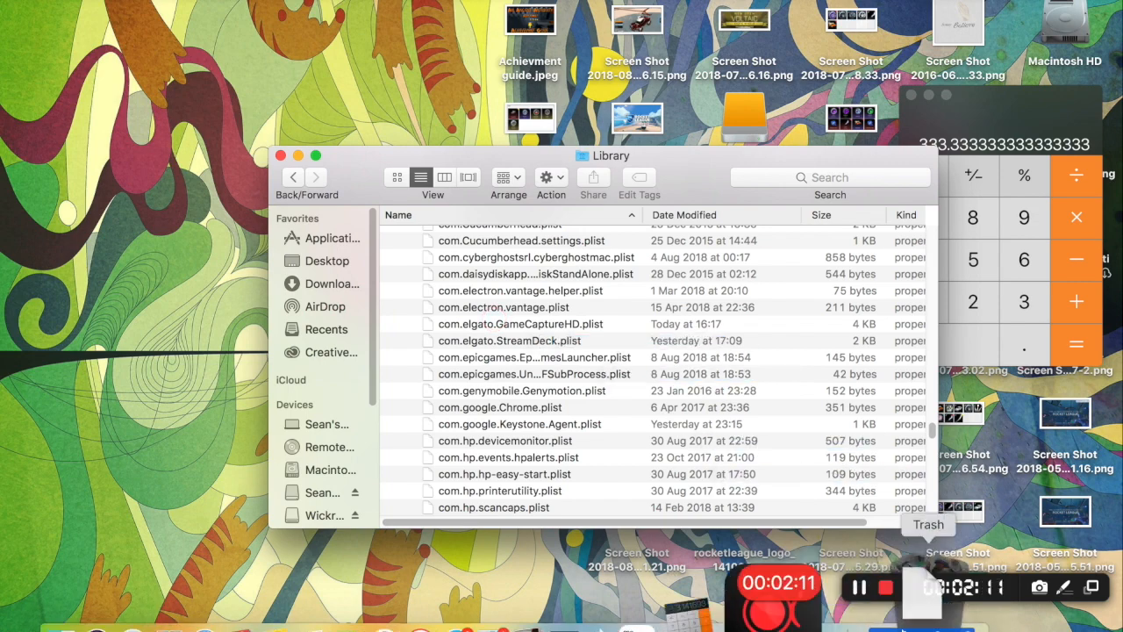
{"action": "right_click", "coordinate": [926, 523]}
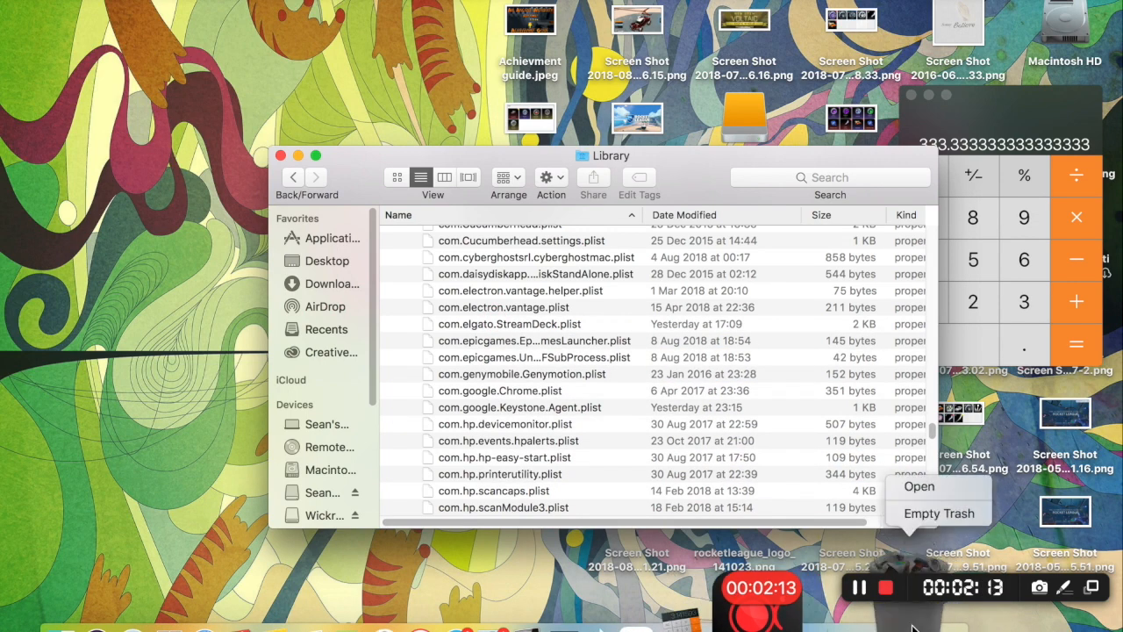
{"action": "left_click", "coordinate": [937, 512]}
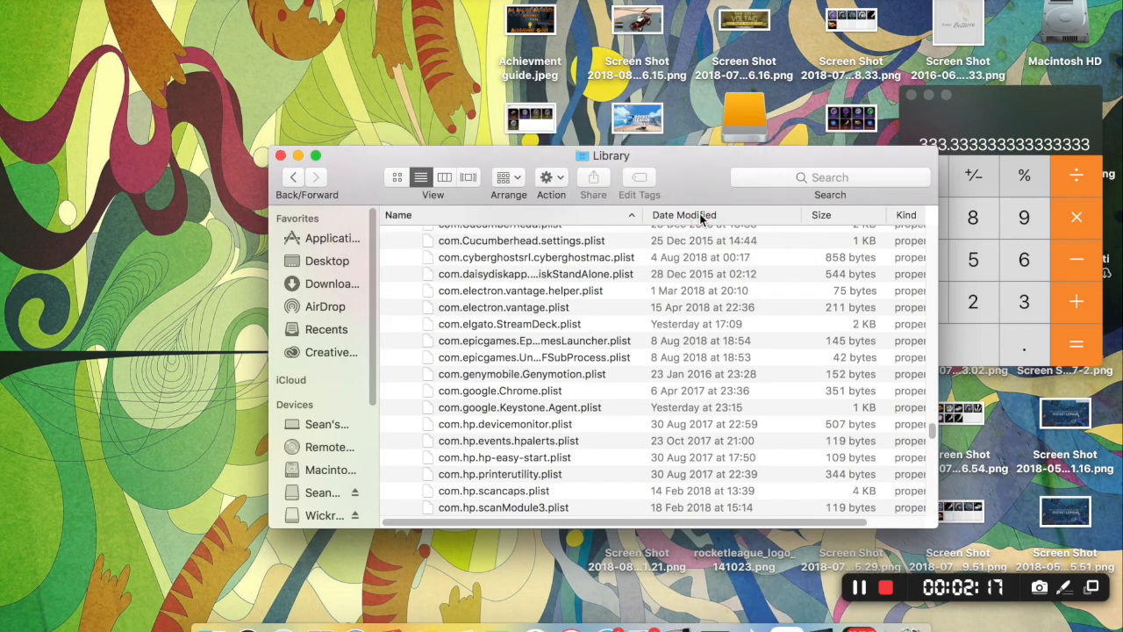
{"action": "mouse_move", "coordinate": [337, 249]}
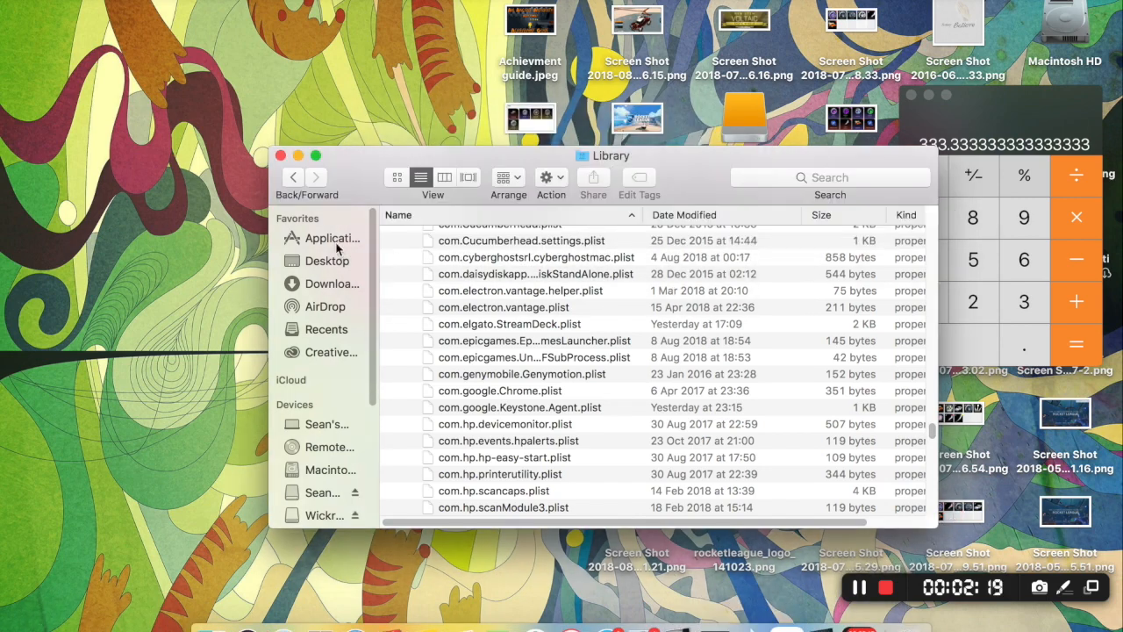
Search Google in Safari for 'gamecapture hd download'.
{"action": "left_click", "coordinate": [828, 175]}
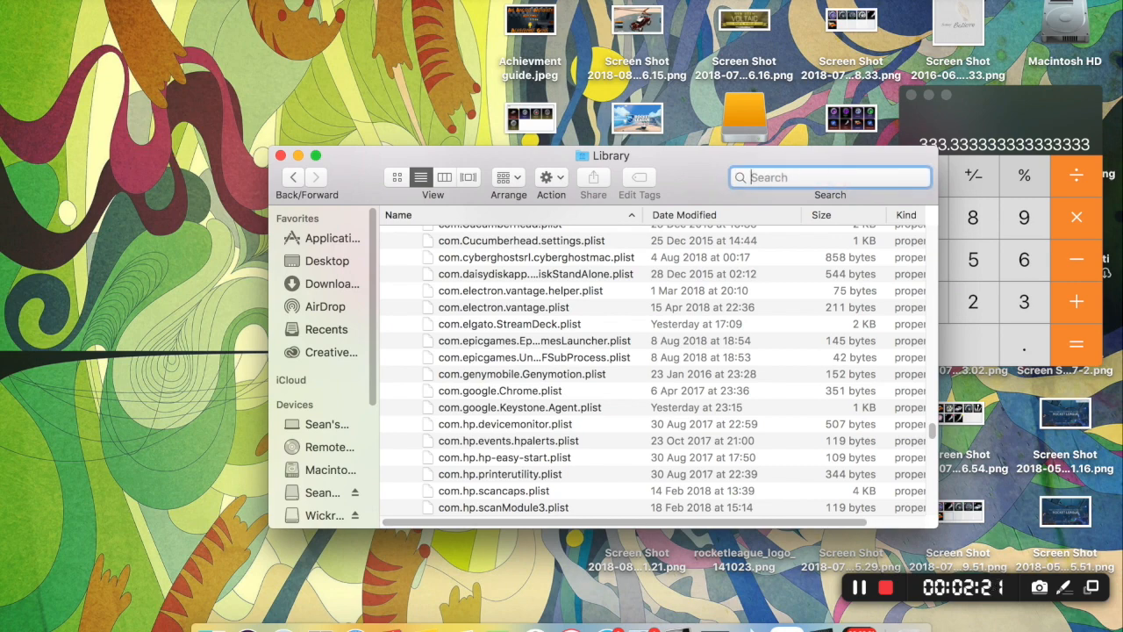
{"action": "type", "text": "gamecaptureg"}
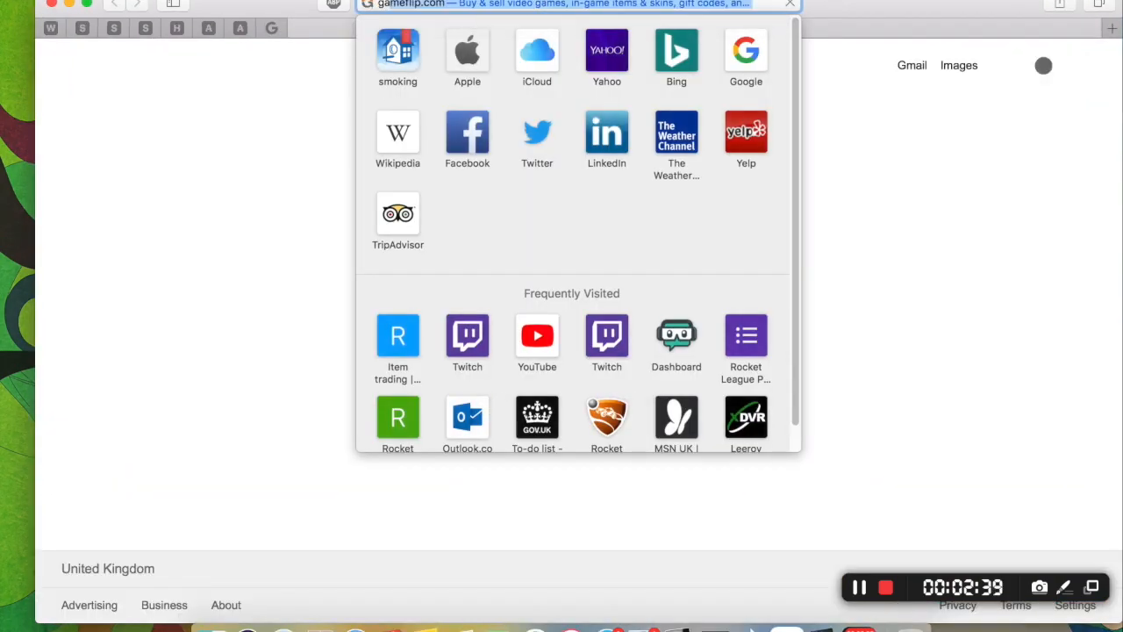
{"action": "type", "text": "gamecapture hd download"}
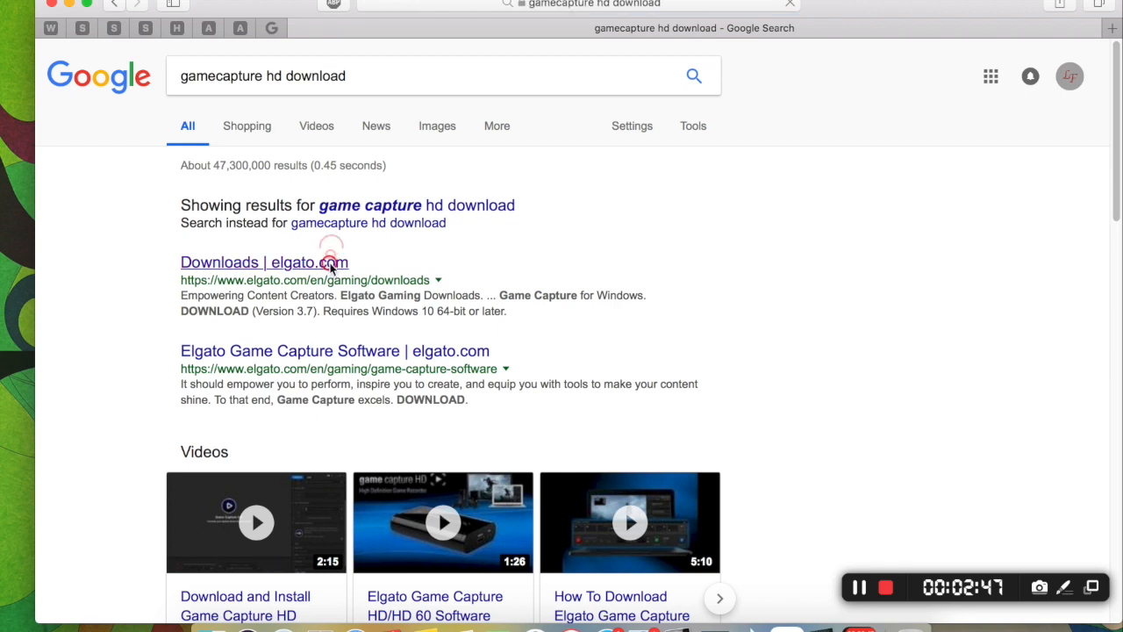
Download Game Capture HD 2.9.1 for Mac from Elgato's downloads page and mount its disk image.
{"action": "left_click", "coordinate": [264, 261]}
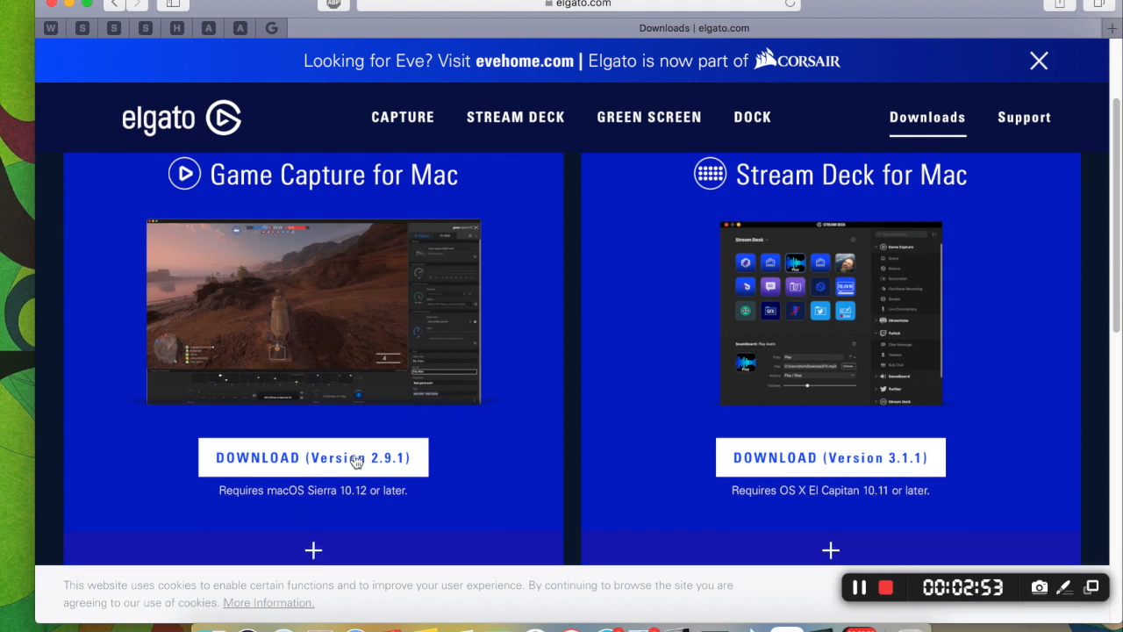
{"action": "mouse_move", "coordinate": [888, 140]}
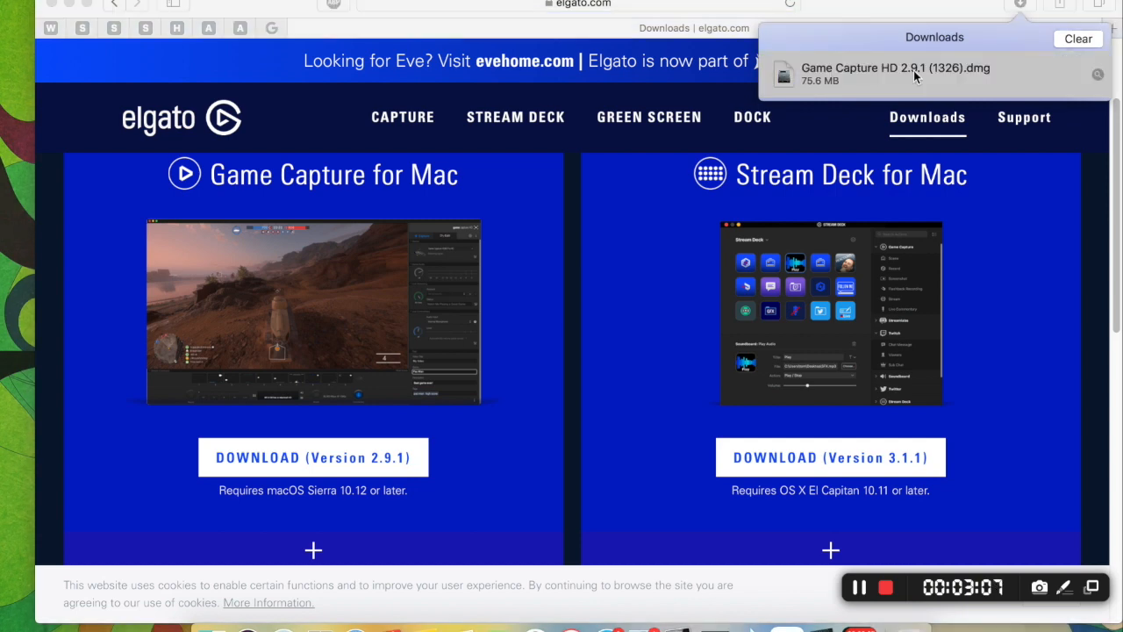
{"action": "left_click", "coordinate": [895, 74]}
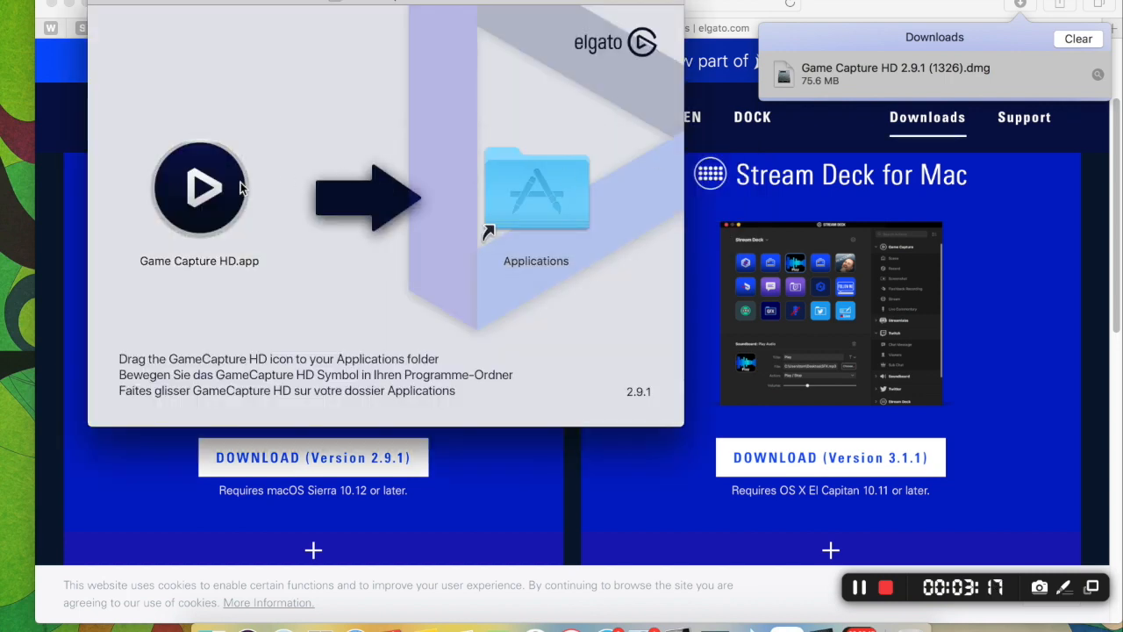
Copy Game Capture HD.app into the Applications folder and launch it.
{"action": "left_click_drag", "start_coordinate": [200, 186], "coordinate": [491, 196]}
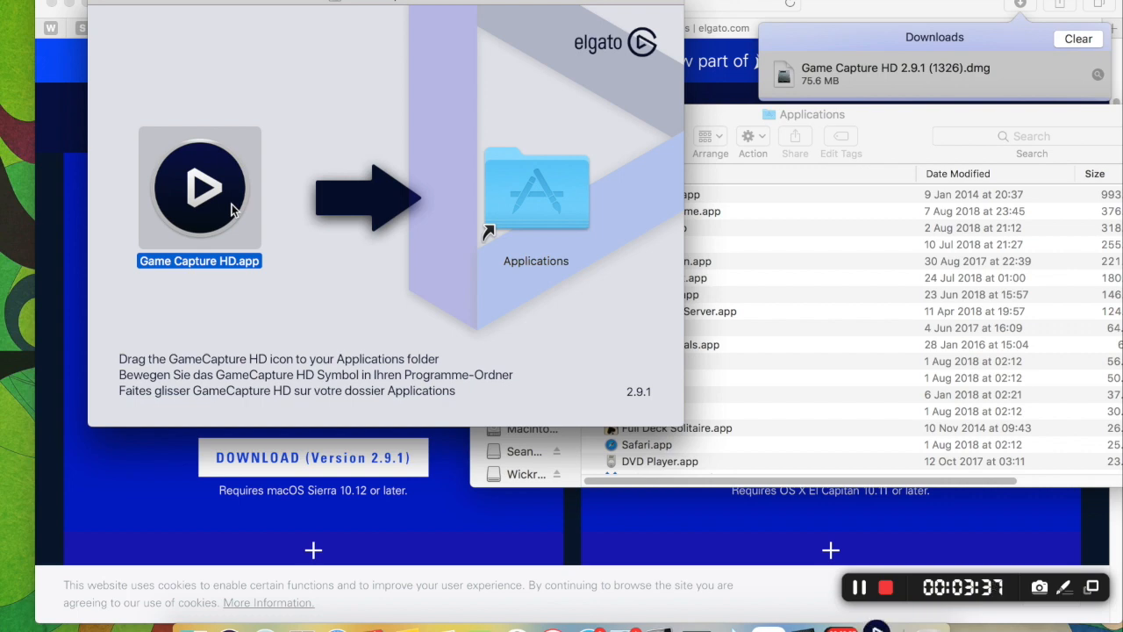
{"action": "left_click_drag", "start_coordinate": [200, 186], "coordinate": [537, 191]}
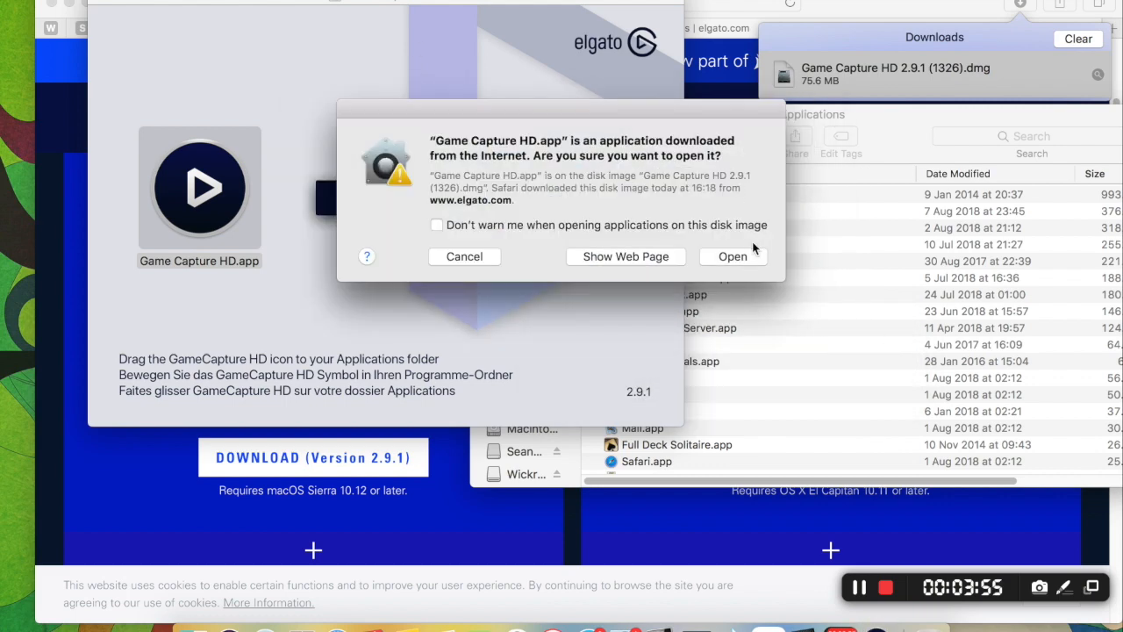
Allow the downloaded app to open and agree to the Software License Agreement.
{"action": "left_click", "coordinate": [437, 225]}
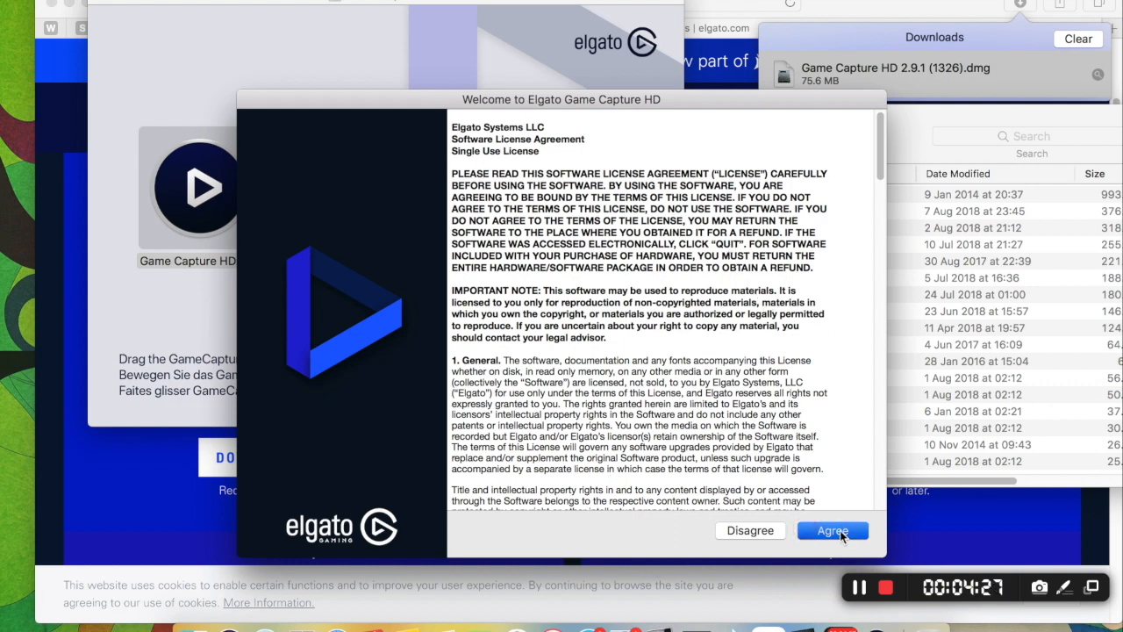
{"action": "left_click", "coordinate": [831, 530]}
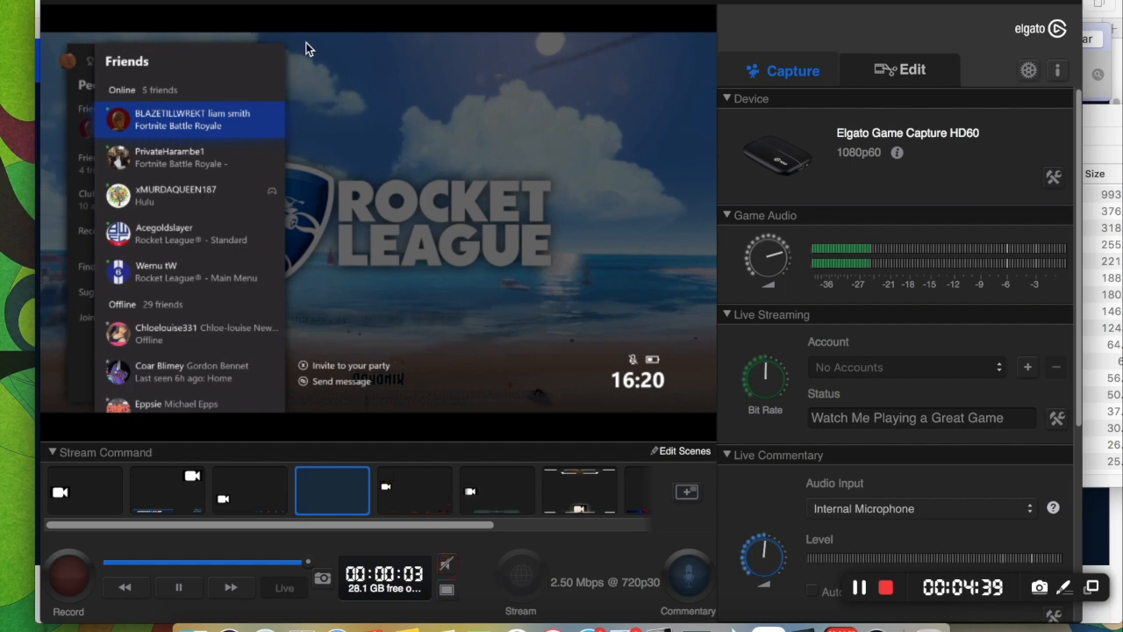
{"action": "mouse_move", "coordinate": [168, 55]}
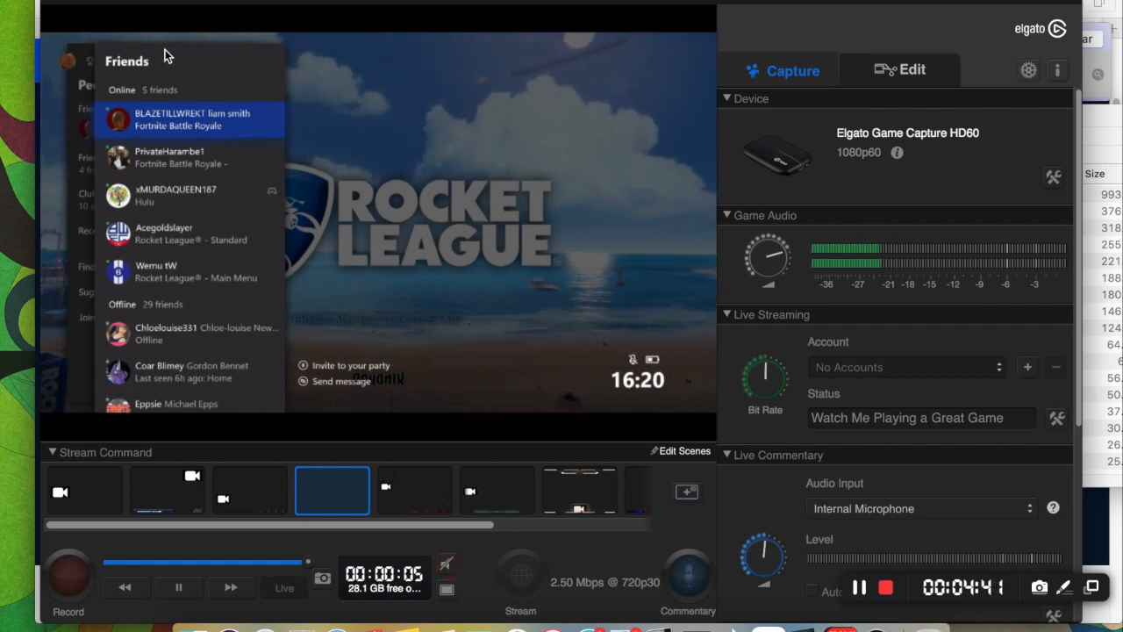
{"action": "mouse_move", "coordinate": [235, 384]}
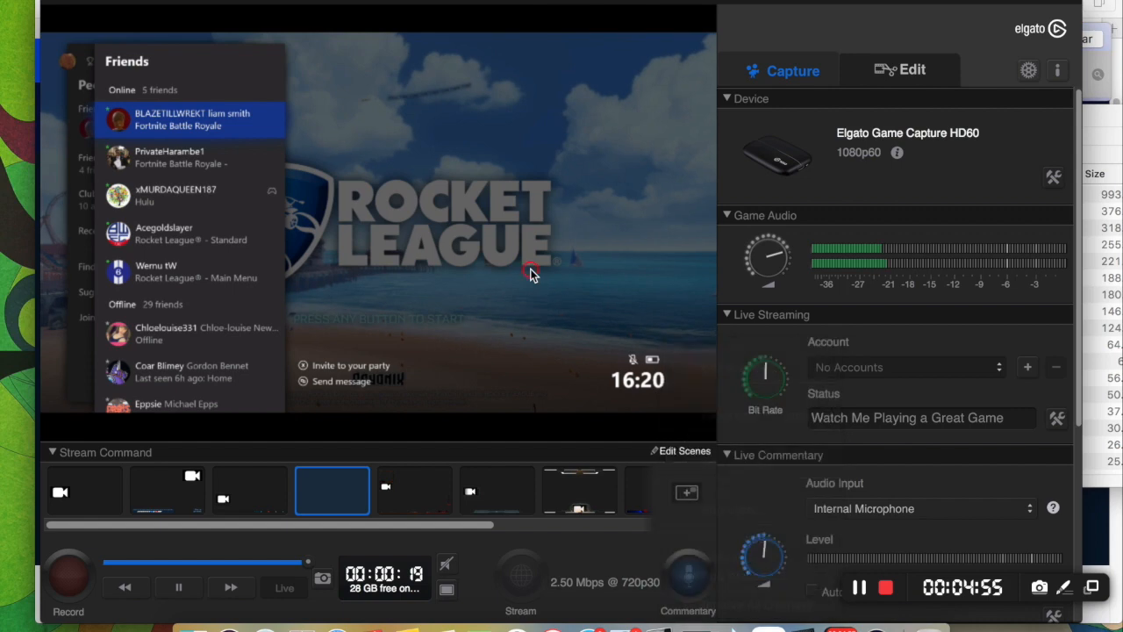
{"action": "mouse_move", "coordinate": [660, 249]}
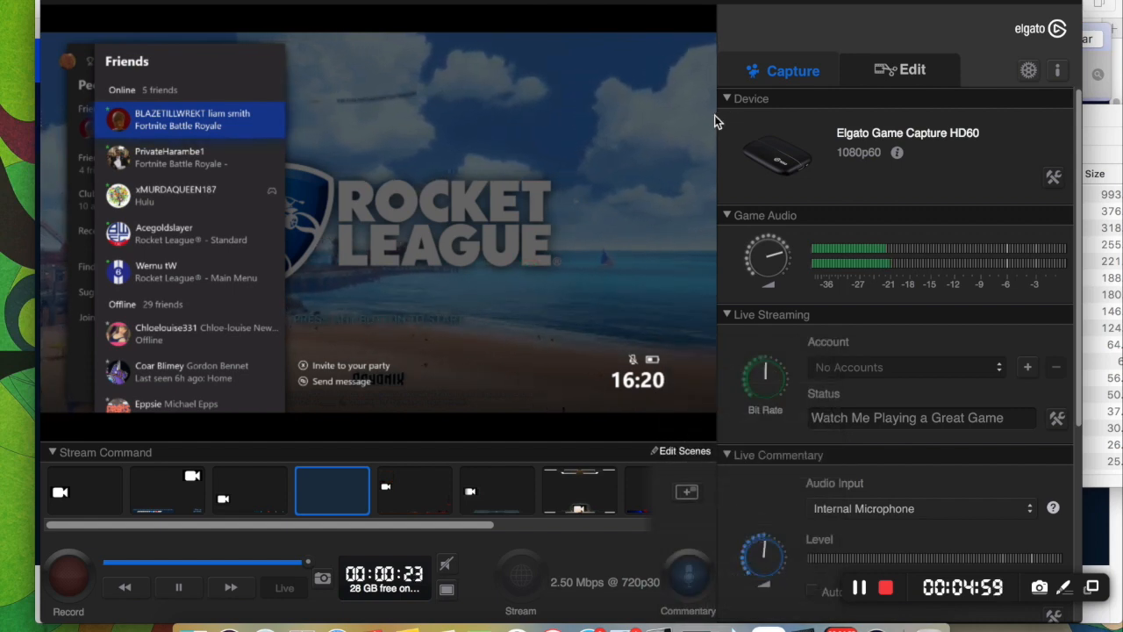
{"action": "mouse_move", "coordinate": [120, 361]}
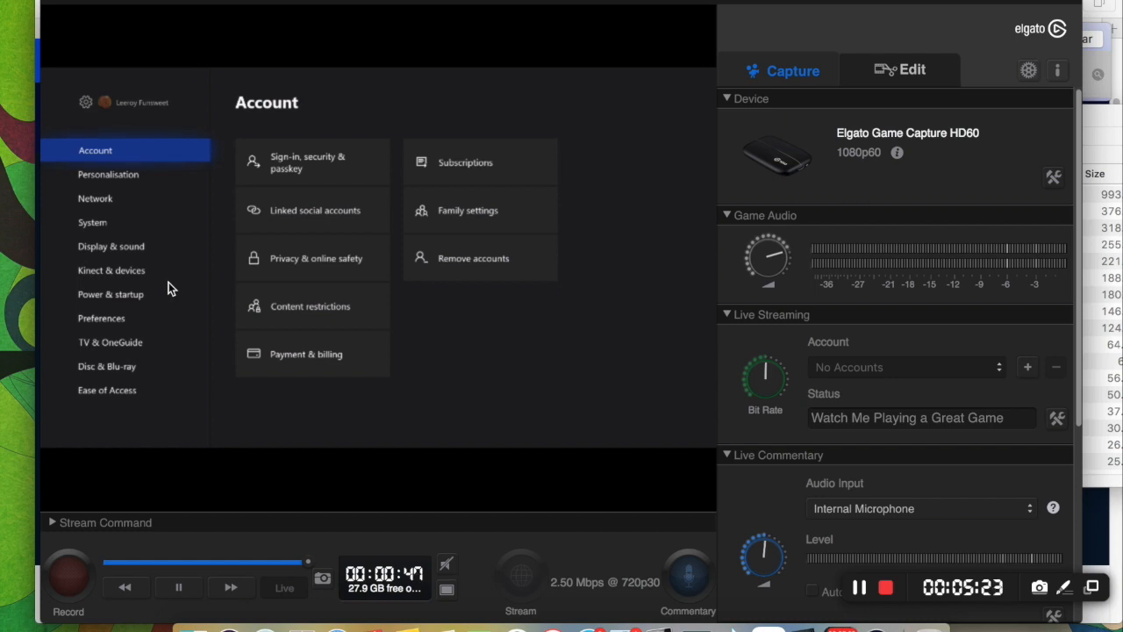
Check in Xbox Display & sound > Audio output that HDMI and Optical audio are Stereo uncompressed, then return.
{"action": "left_click", "coordinate": [108, 174]}
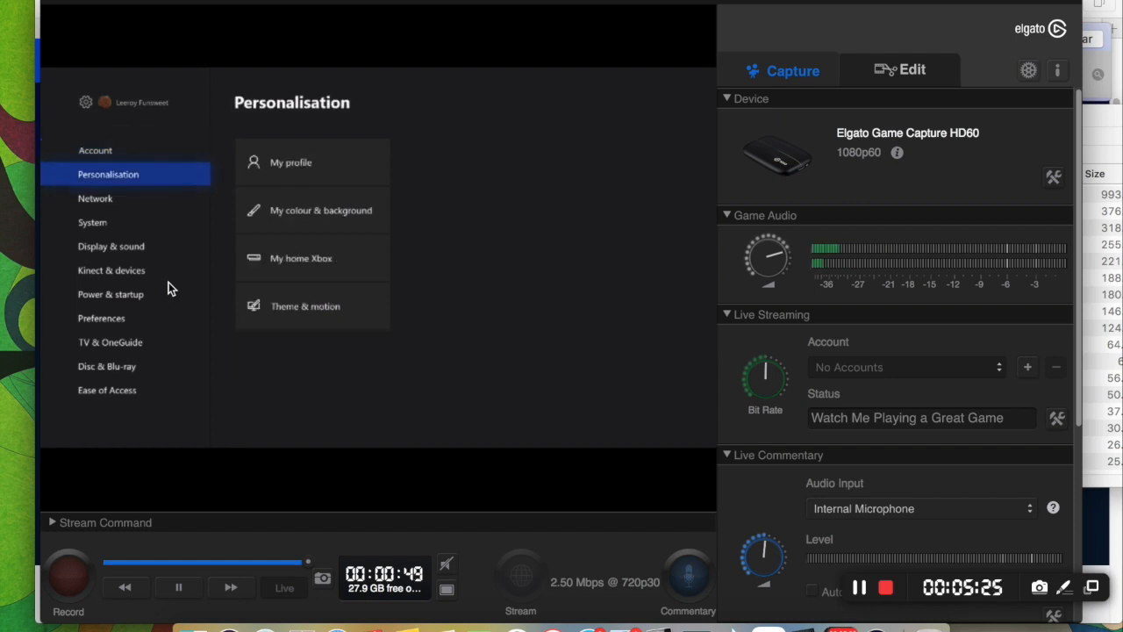
{"action": "left_click", "coordinate": [91, 221]}
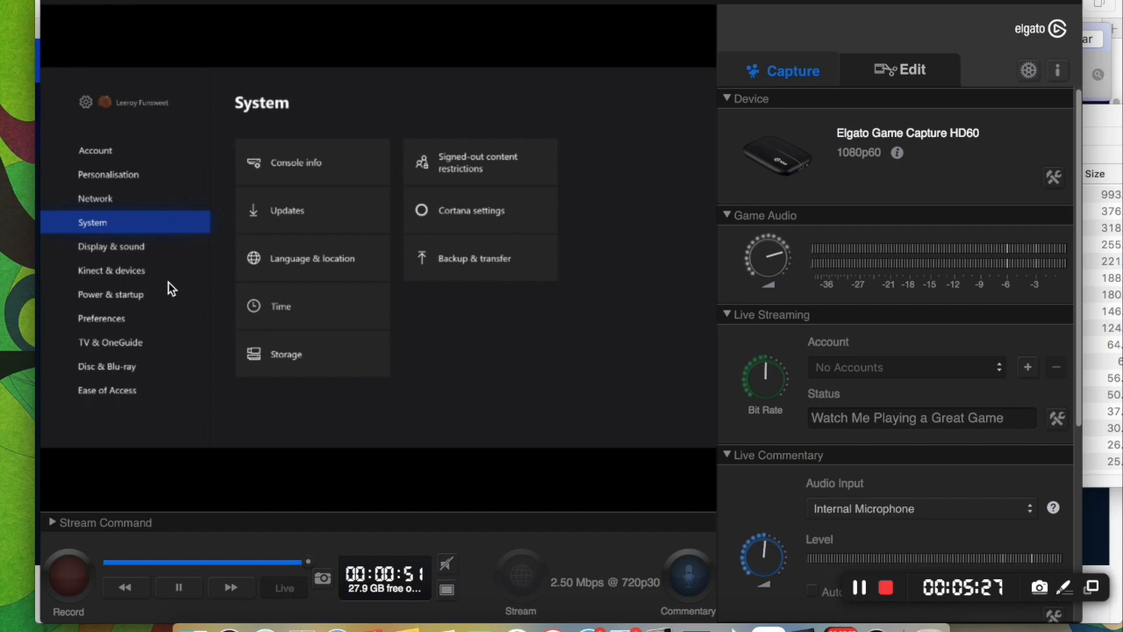
{"action": "left_click", "coordinate": [111, 246]}
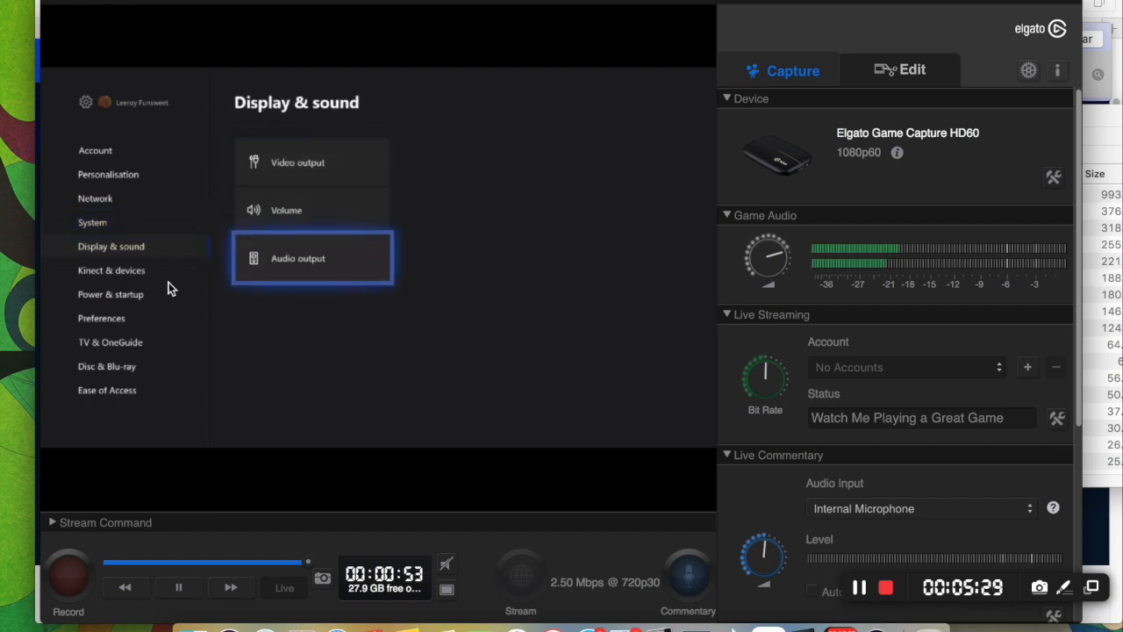
{"action": "left_click", "coordinate": [312, 257]}
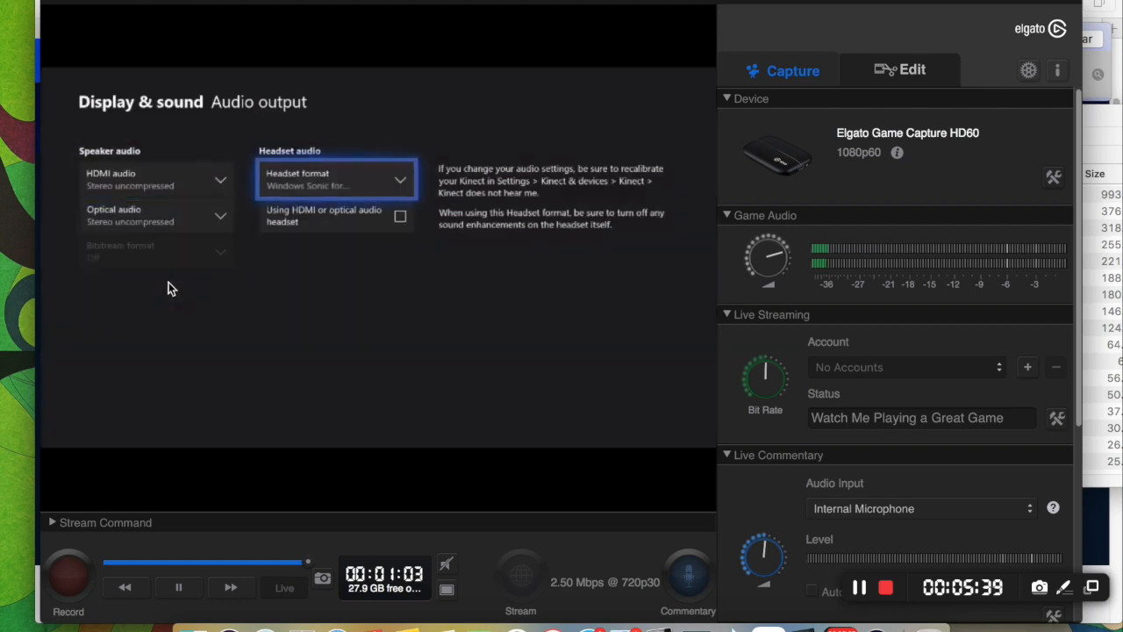
{"action": "left_click", "coordinate": [156, 214]}
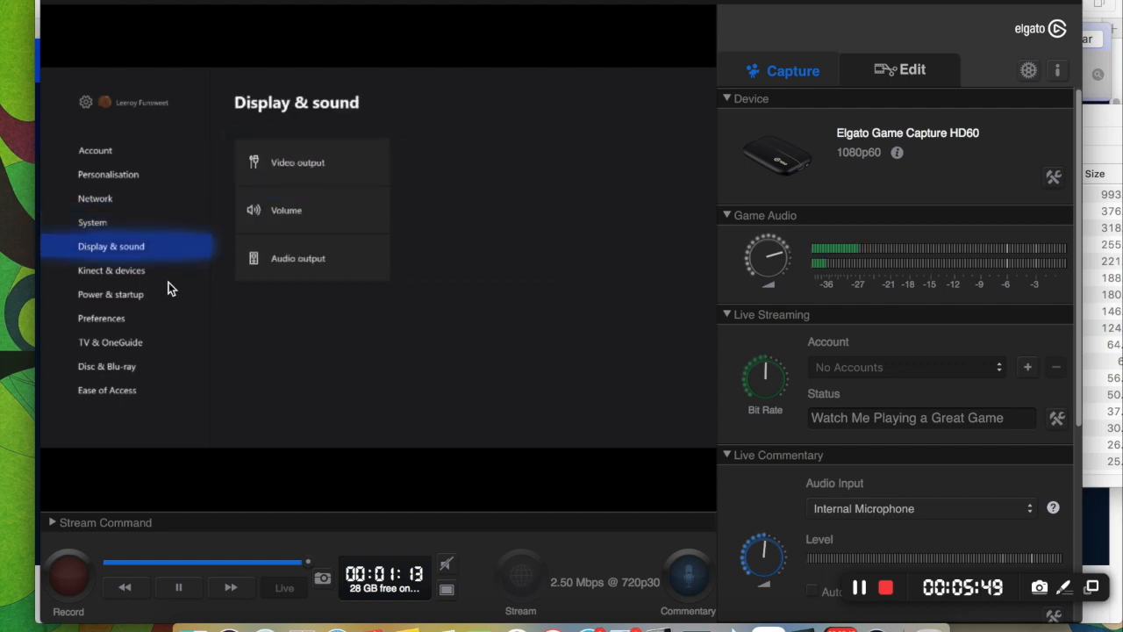
{"action": "left_click", "coordinate": [298, 161]}
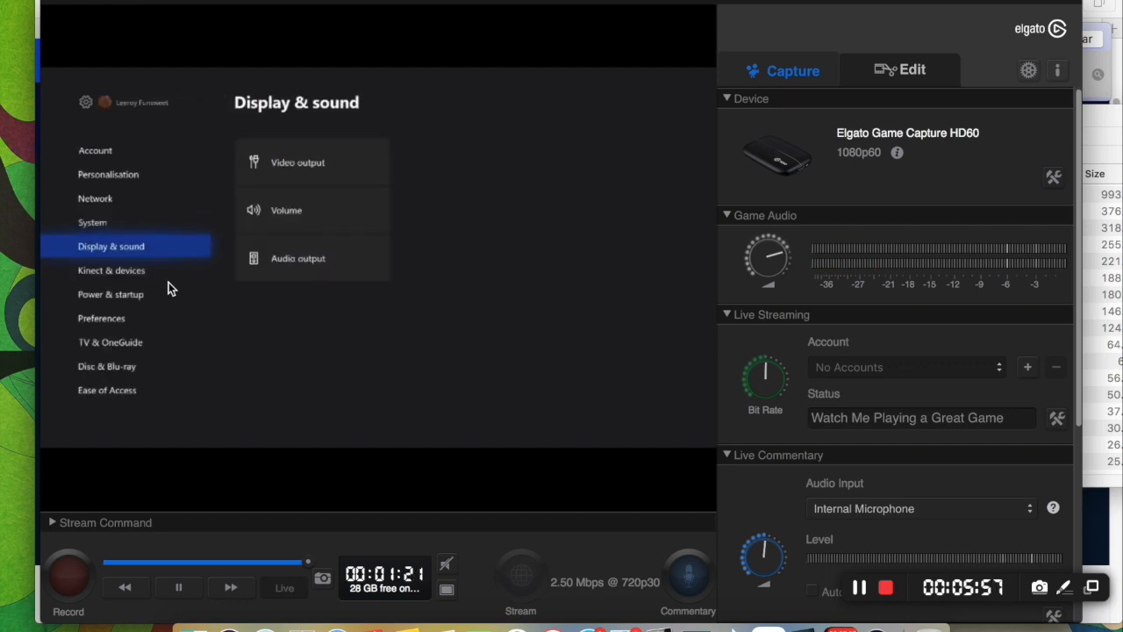
{"action": "mouse_move", "coordinate": [302, 523]}
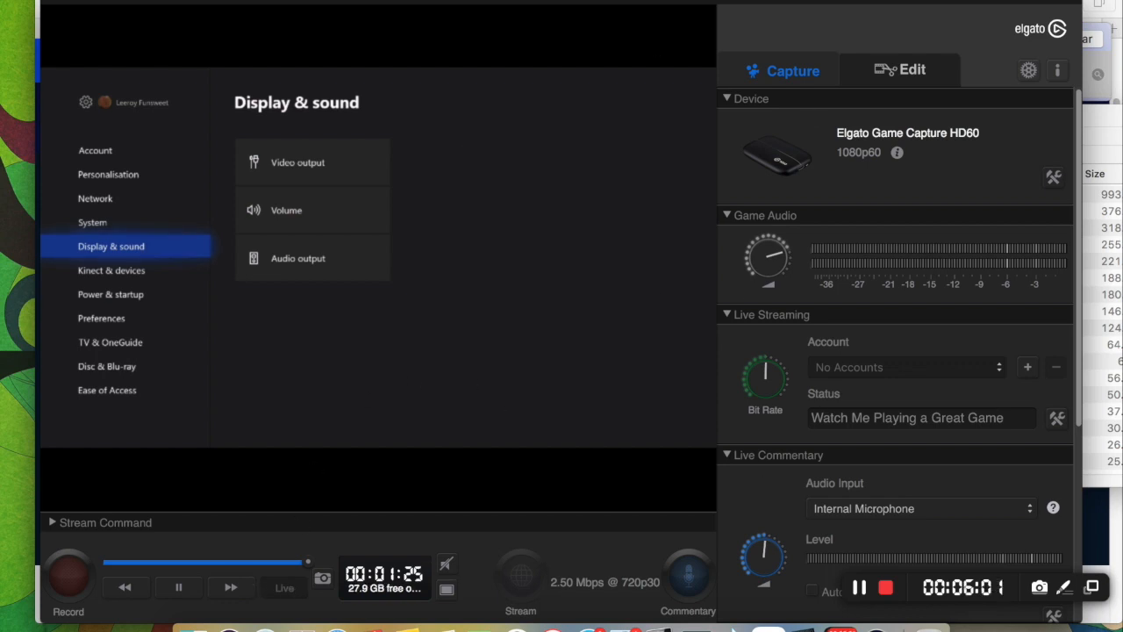
{"action": "mouse_move", "coordinate": [577, 157]}
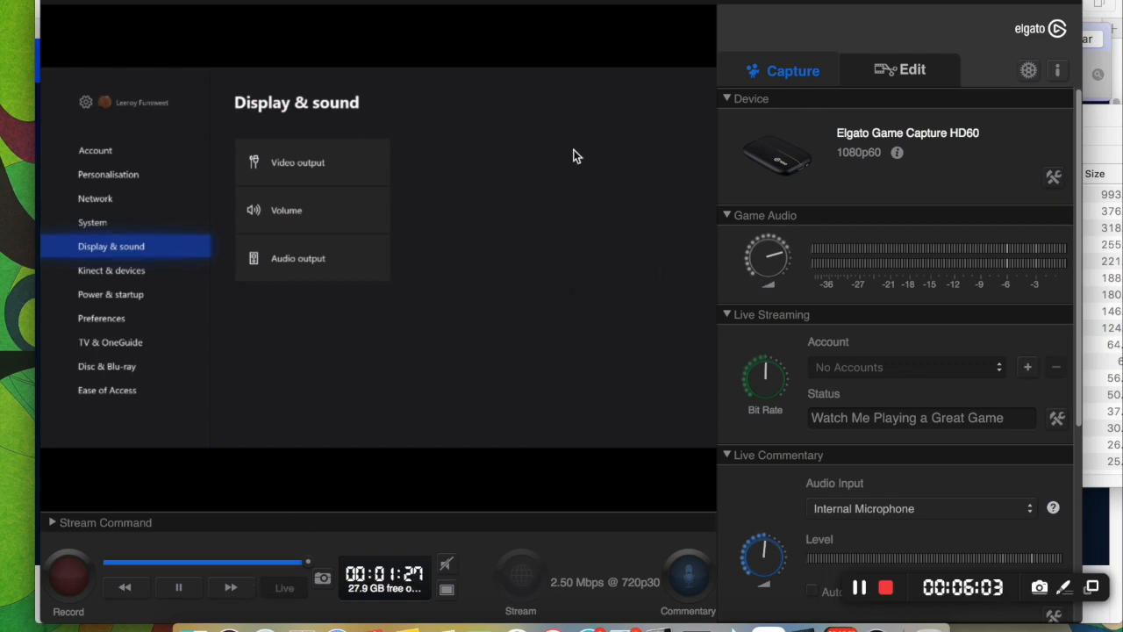